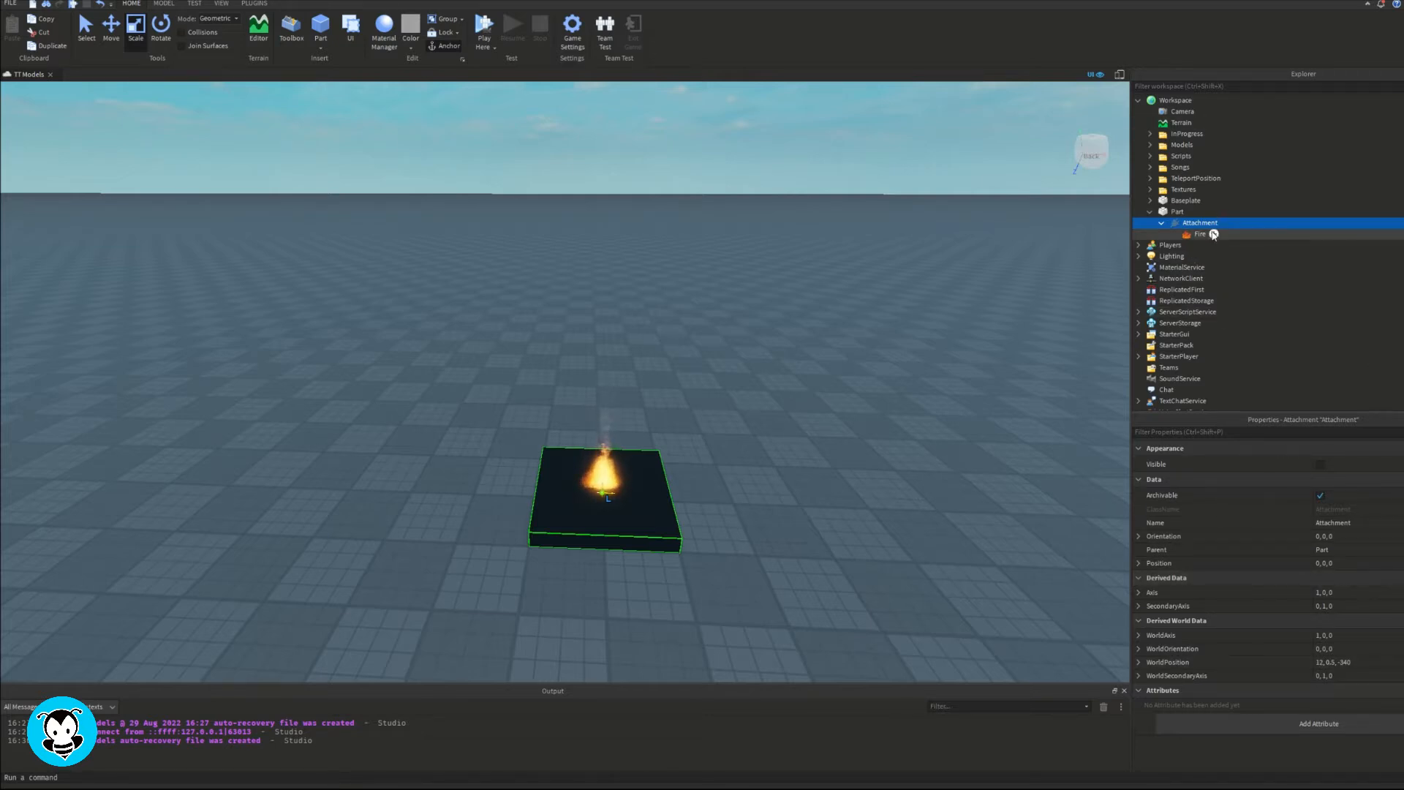
# - Insert a ScreenGui into StarterGui with a white square Frame for the menu
pyautogui.click(1201, 234)
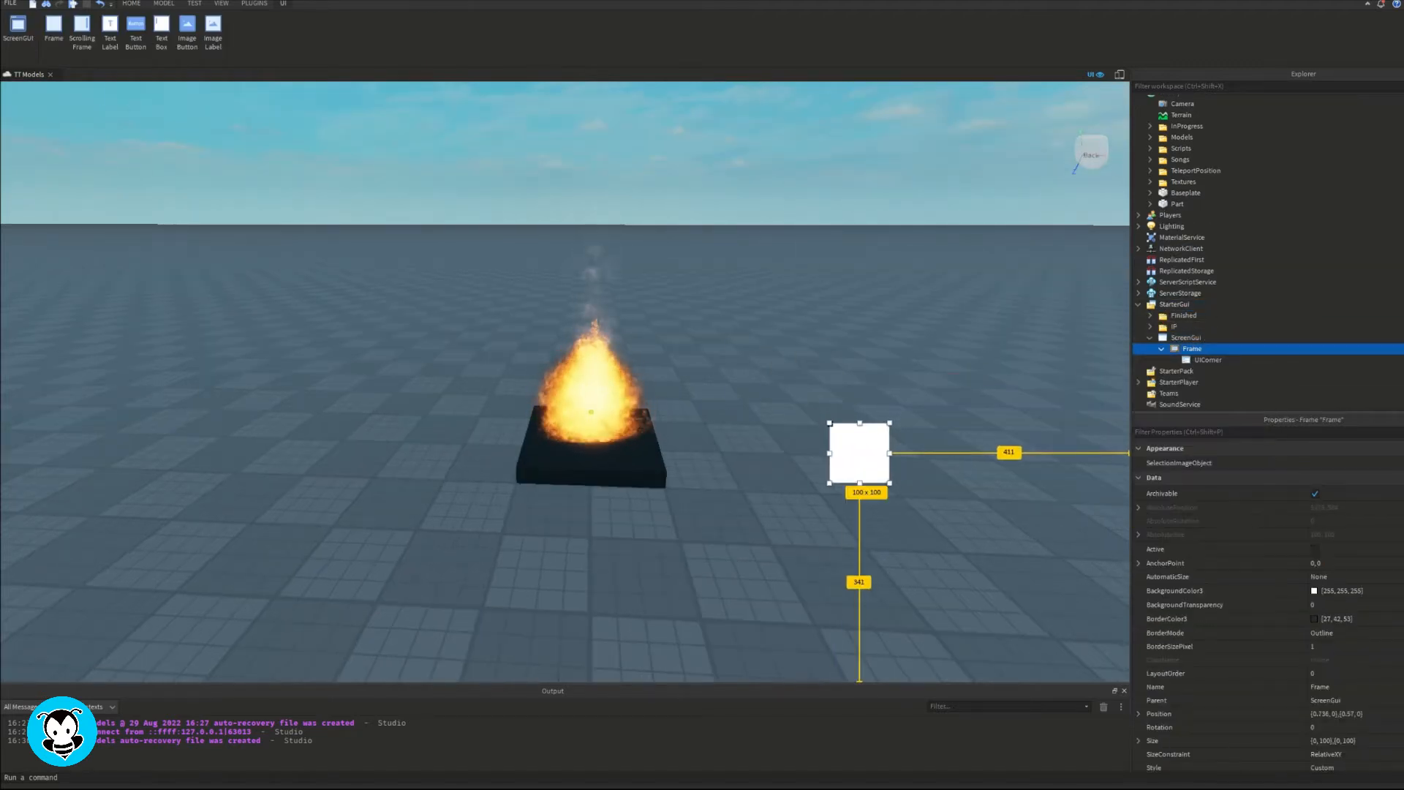
# - Enlarge the menu frame into a taller, wider panel and add a TextLabel inside it
pyautogui.moveTo(889, 484); pyautogui.dragTo(951, 593)
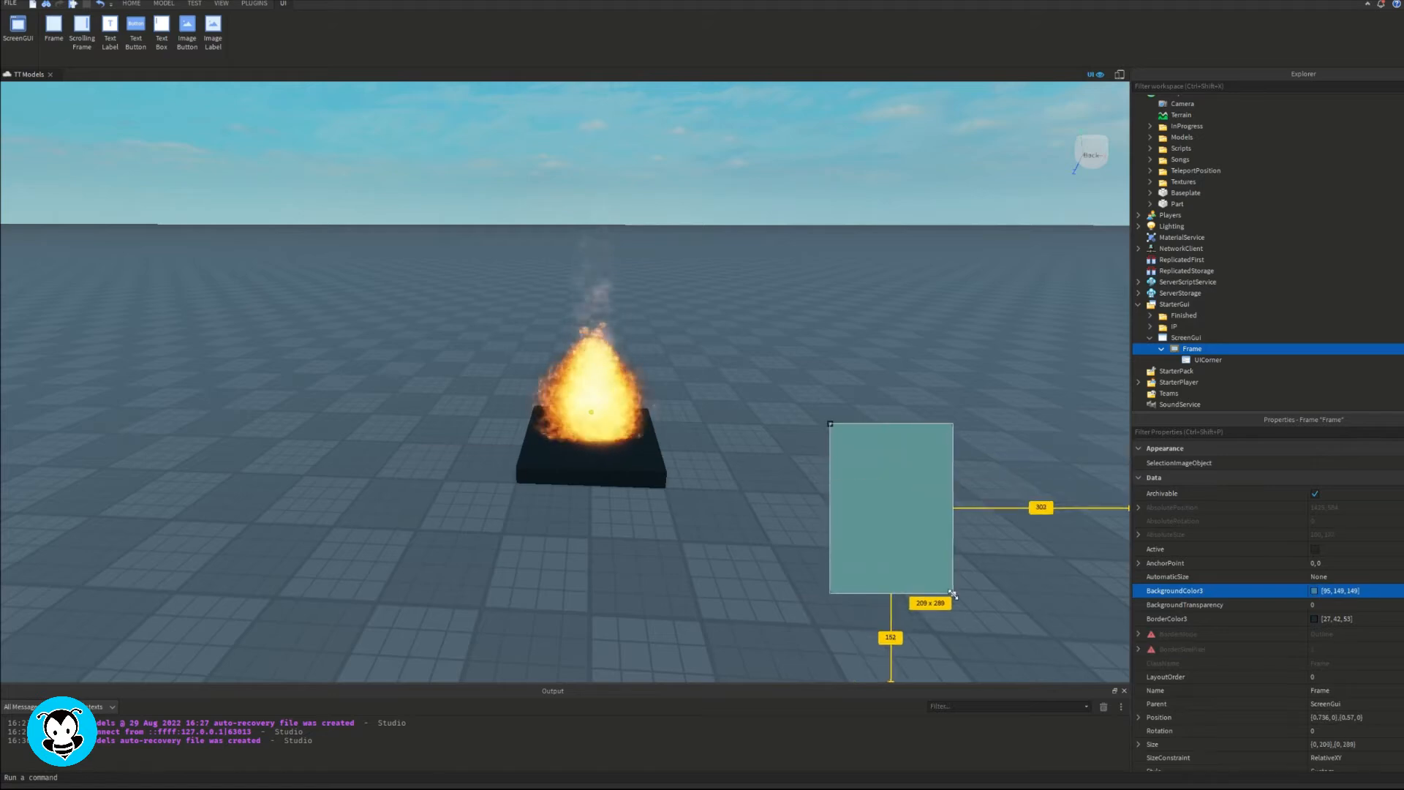
pyautogui.click(109, 39)
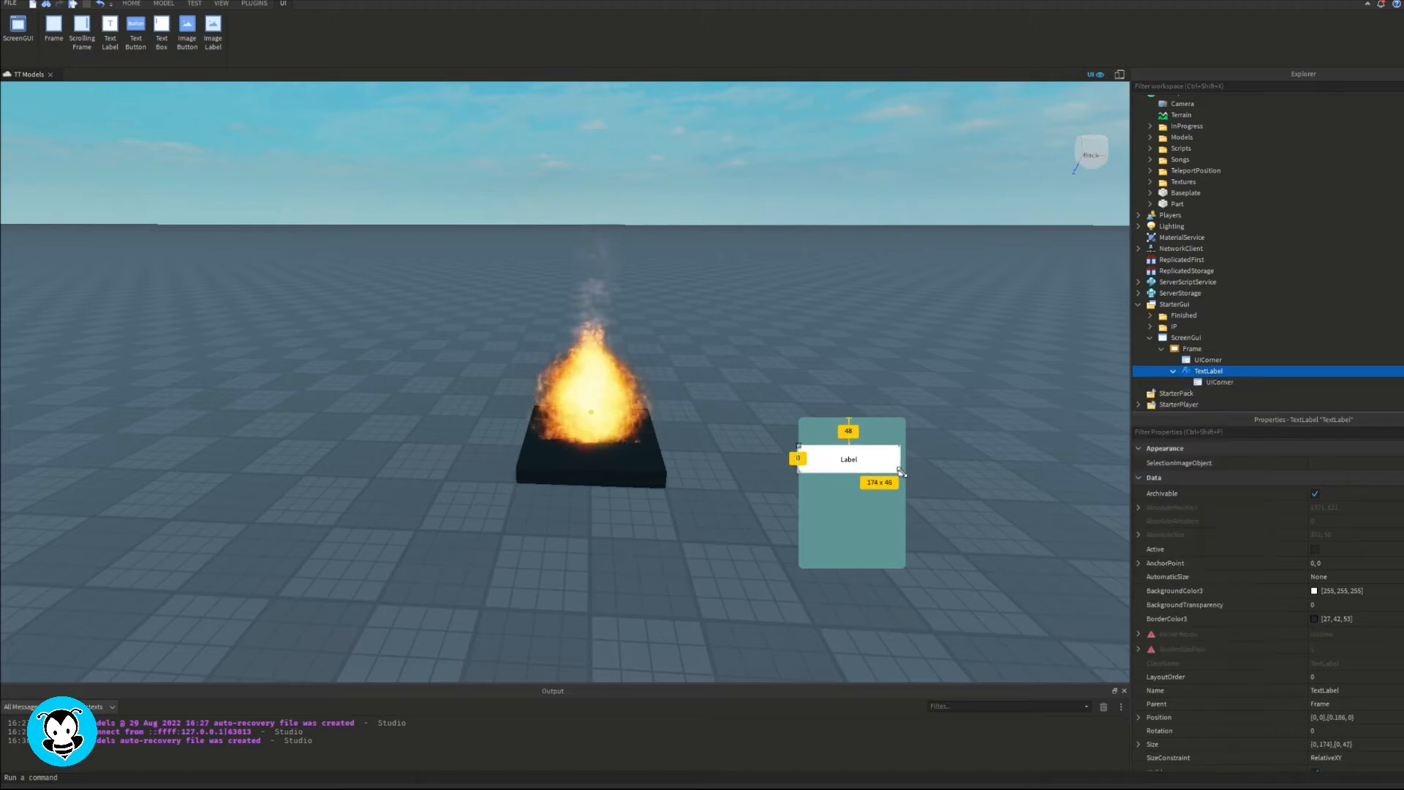
# - Size the labels, enter 'Fire Effect', 'Q = On', 'E = Off' text, and add a LocalScript
pyautogui.moveTo(903, 471); pyautogui.dragTo(898, 466)
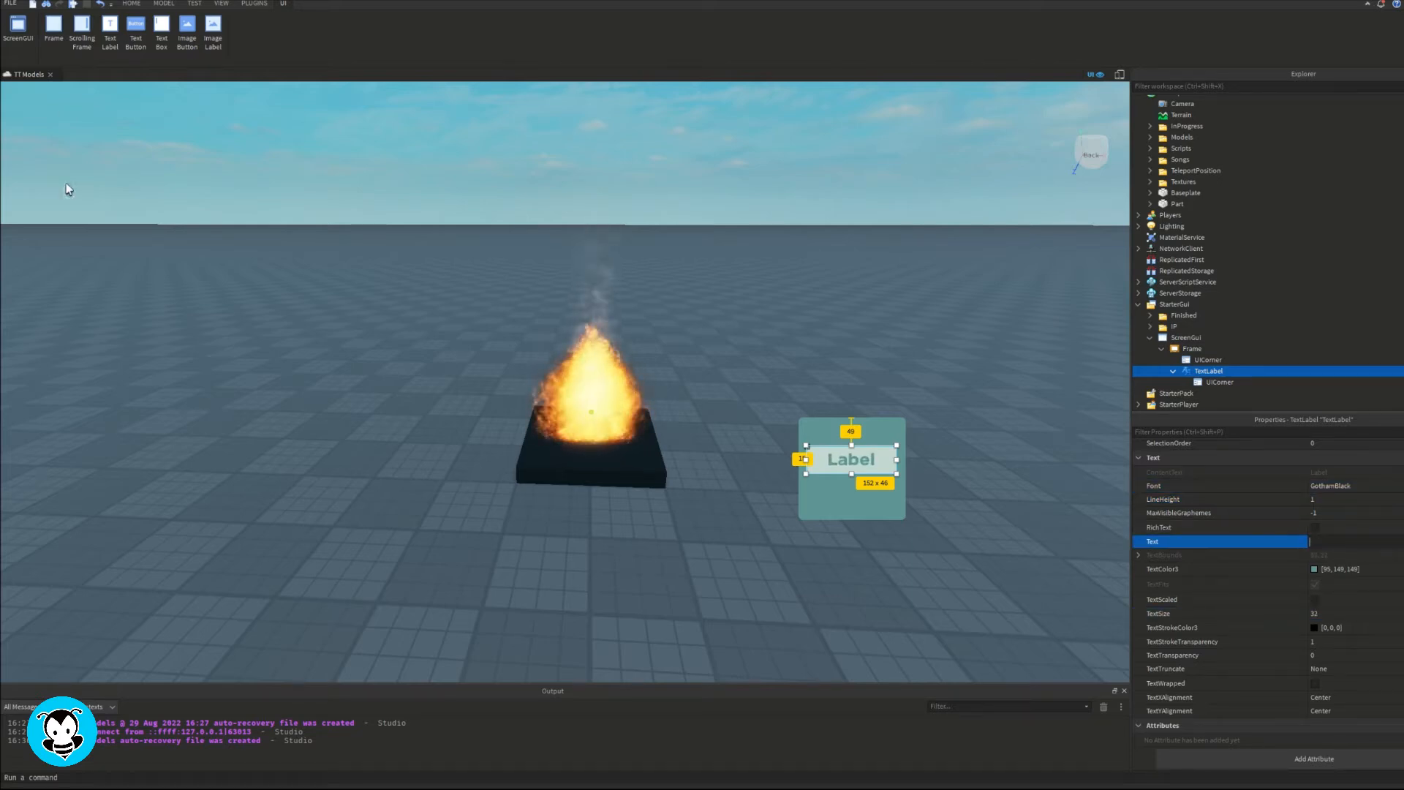
pyautogui.write('Q = Fire On')
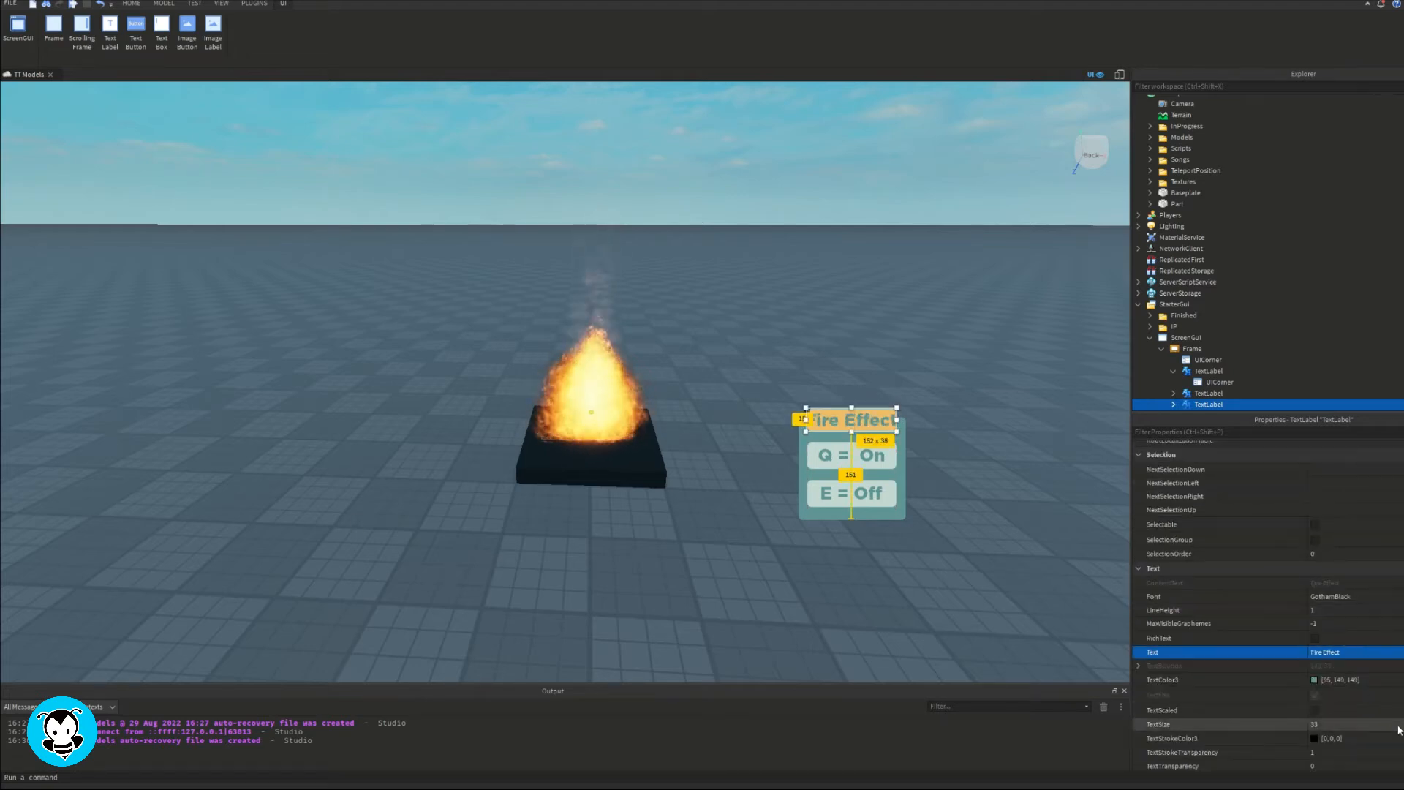
pyautogui.click(1192, 348)
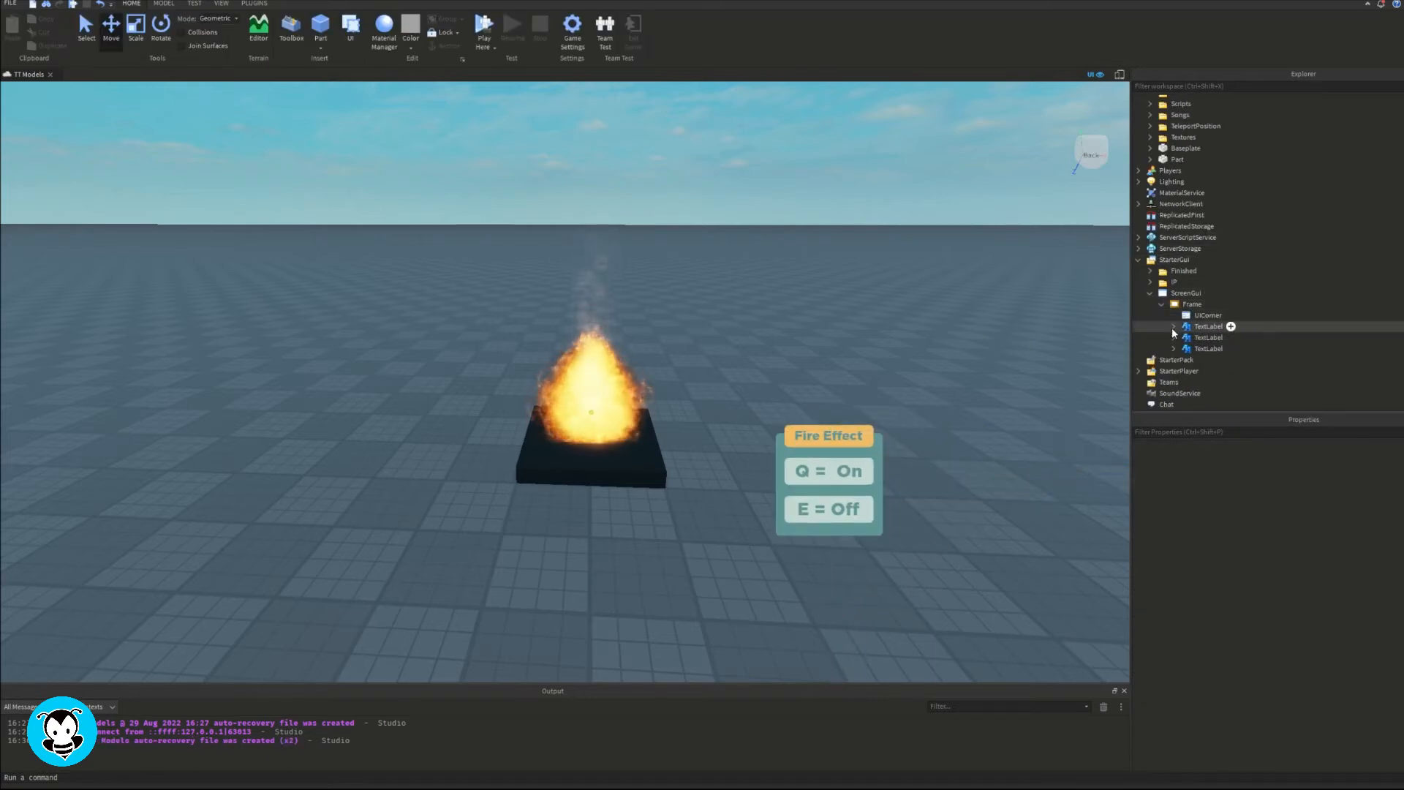
pyautogui.click(1209, 293)
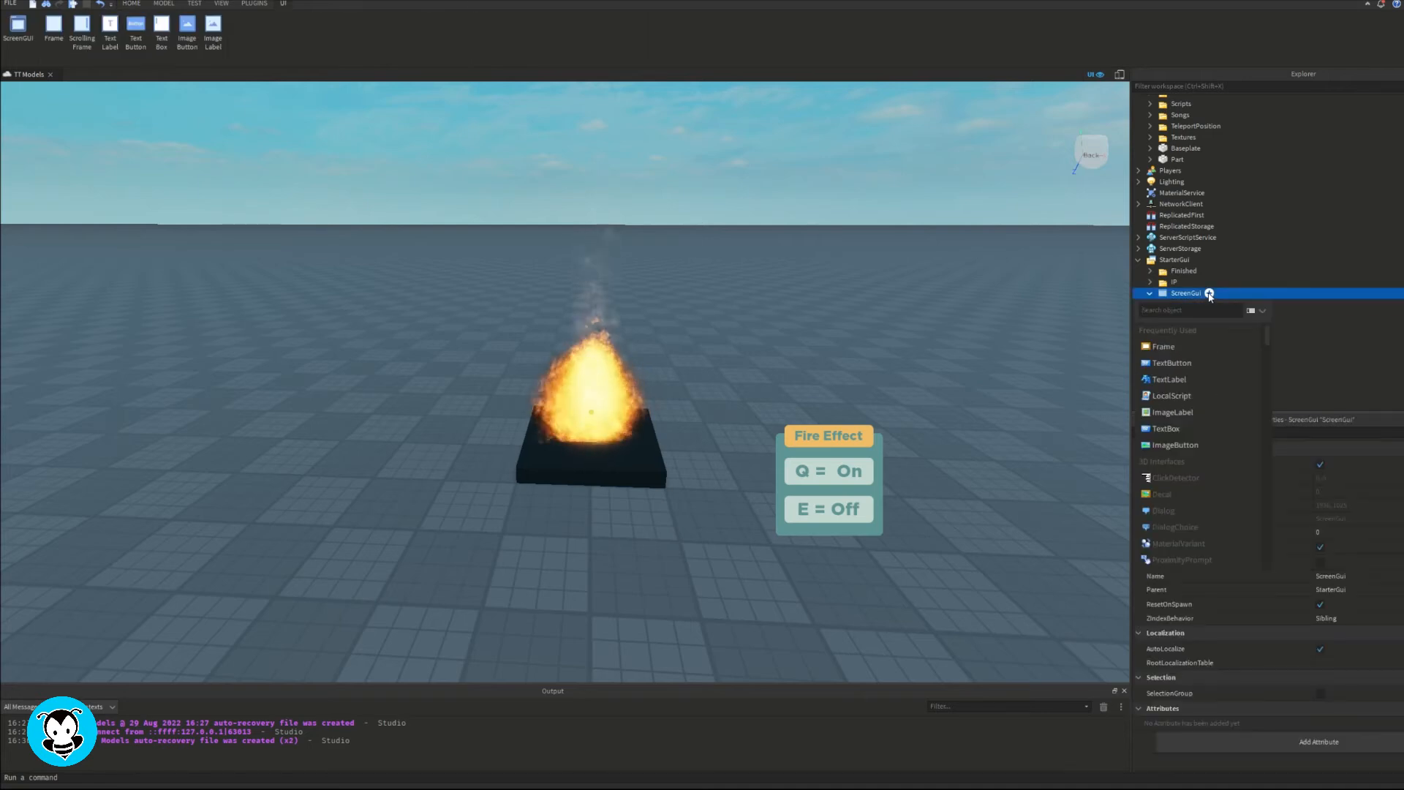
pyautogui.click(1172, 395)
pyautogui.write('local uis = game:GetService(')
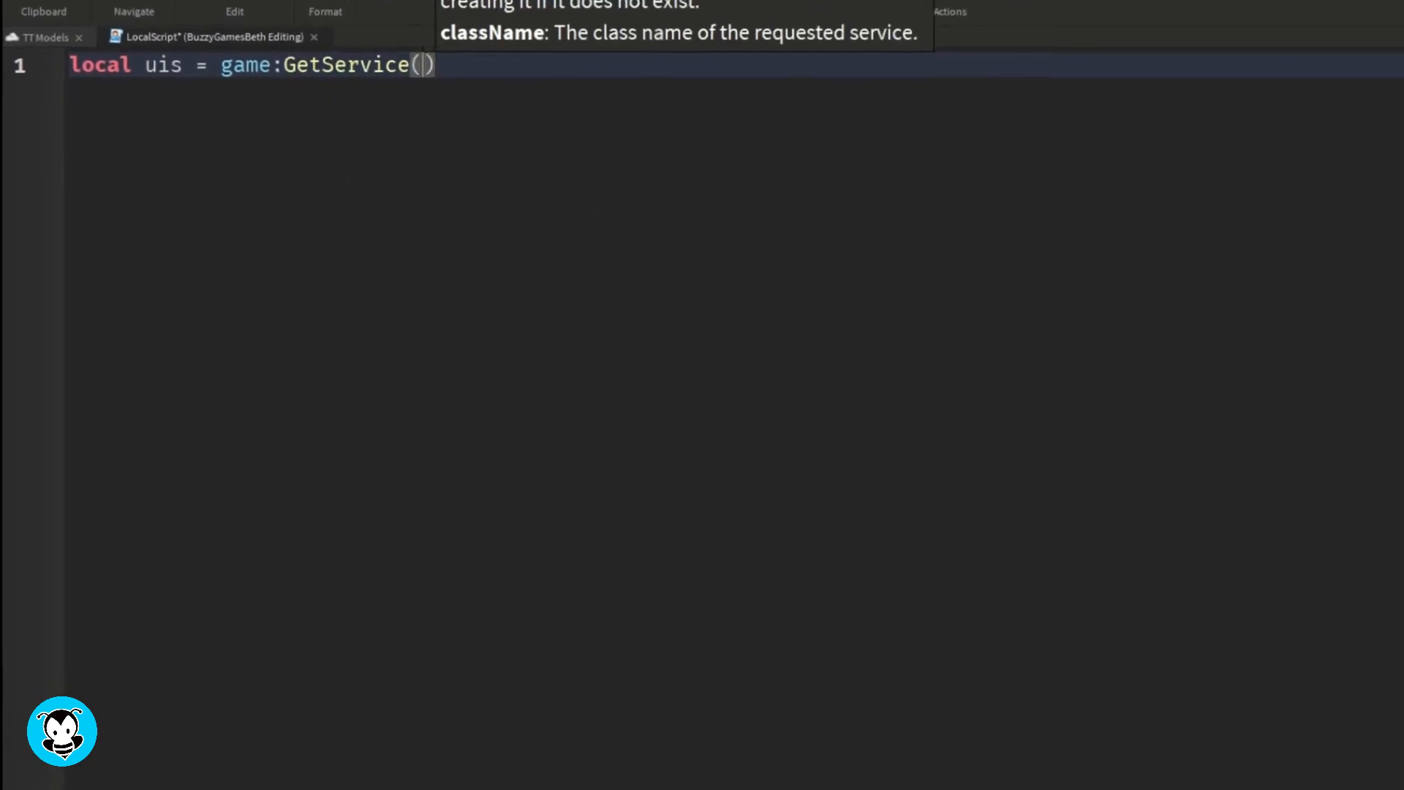
# - Get UserInputService, add an activated = false flag, and start an InputBegan handler for T
pyautogui.write('"UserInputService")')
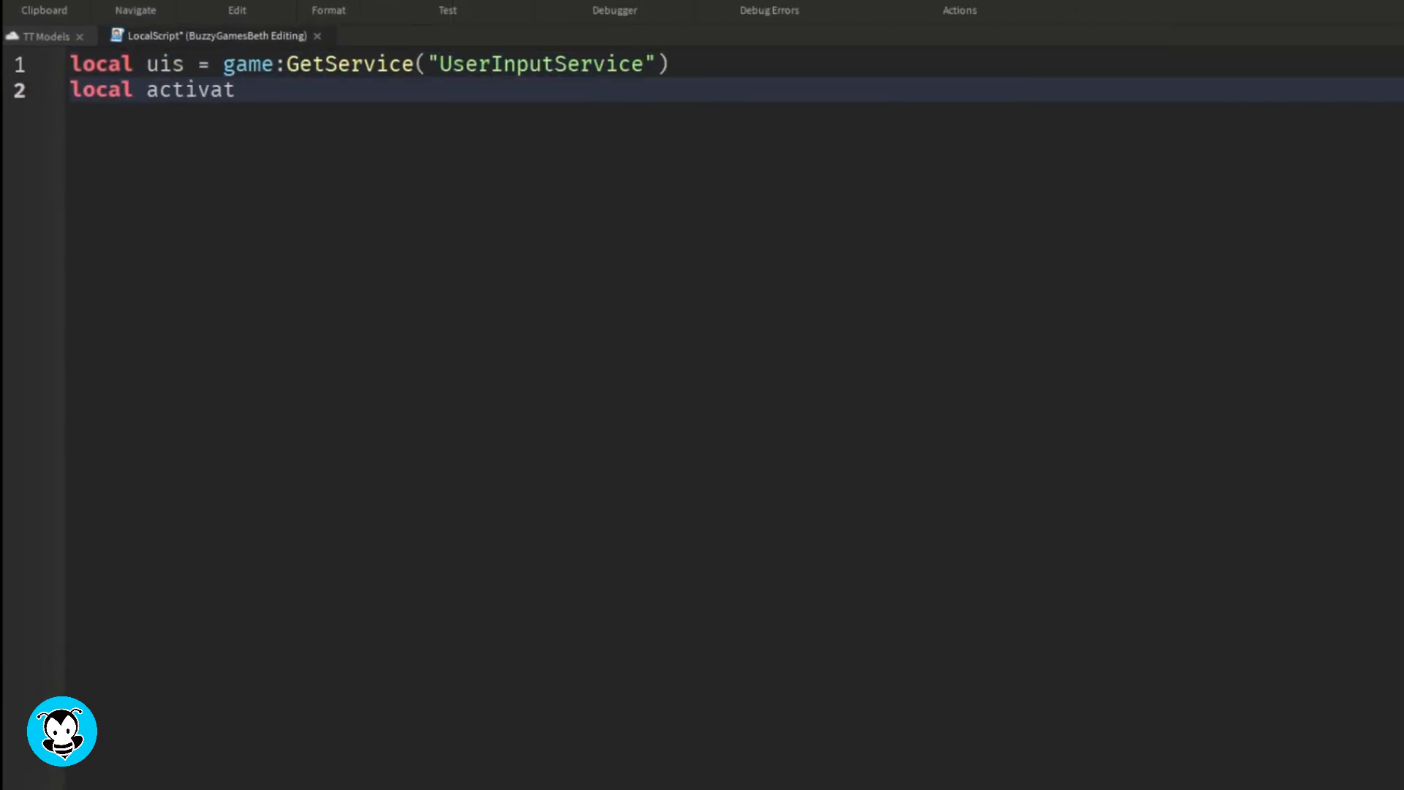
pyautogui.write('ed = false')
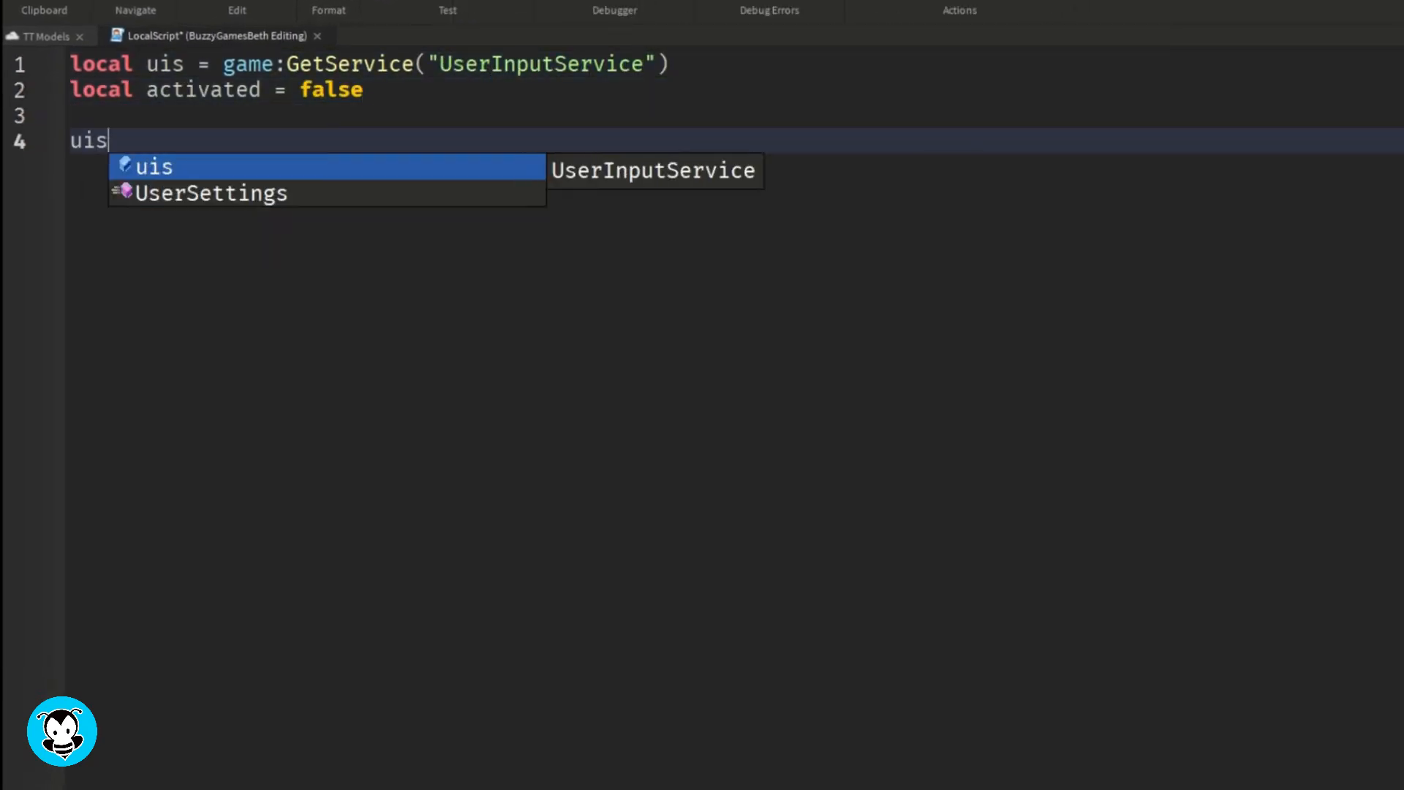
pyautogui.write('.InputBegan:Connect(function(input)')
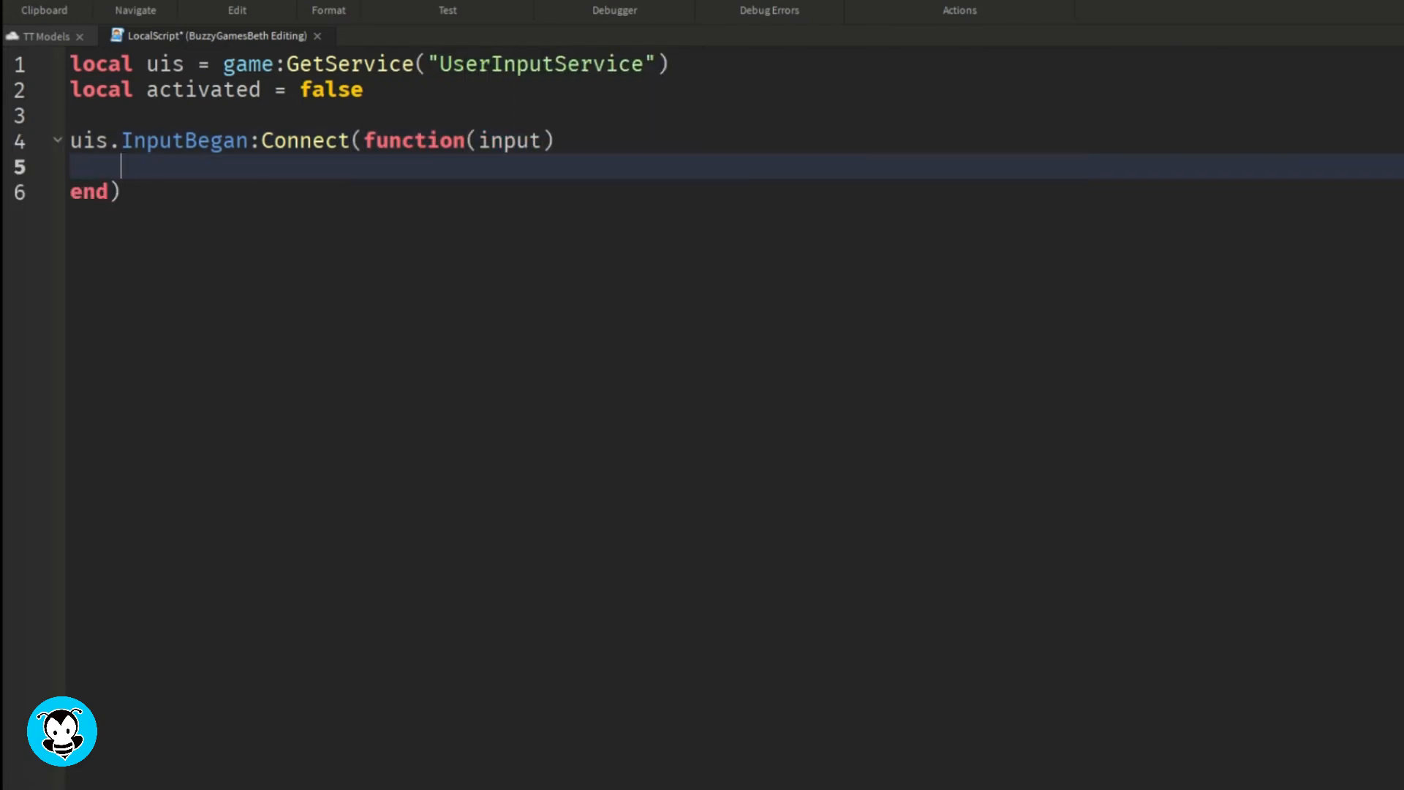
pyautogui.write('if input.KeyCode == Enum.KeyCode')
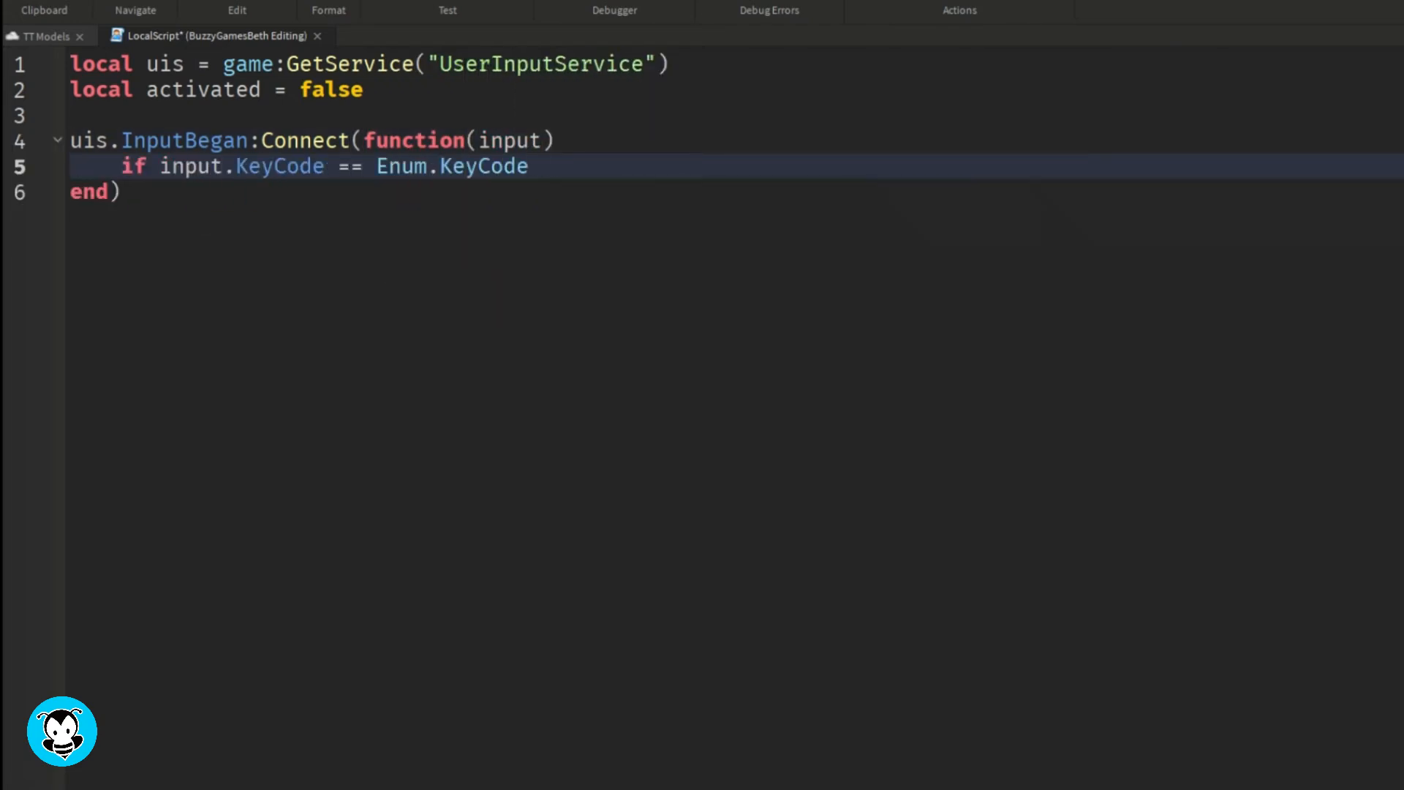
pyautogui.write('.T and activated')
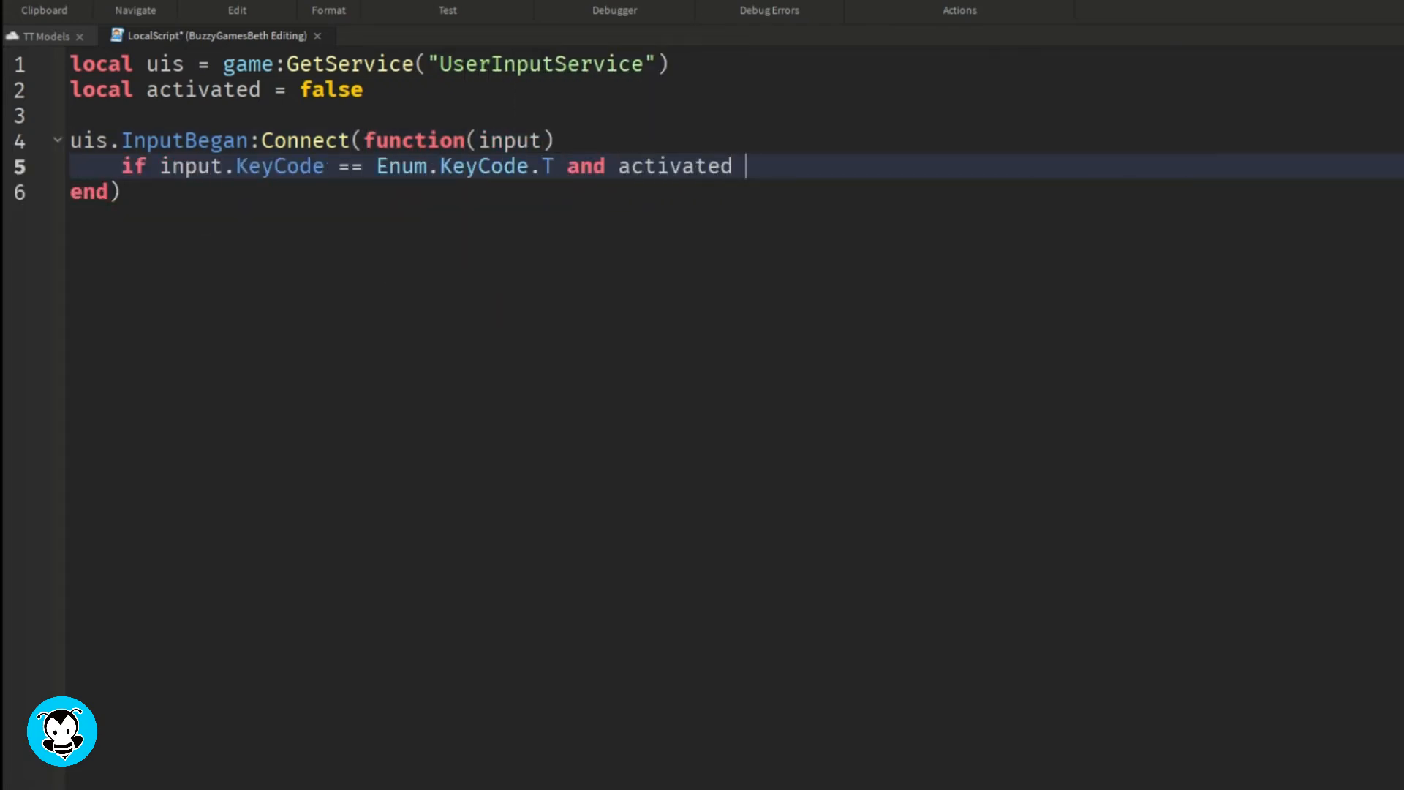
pyautogui.write('== false then')
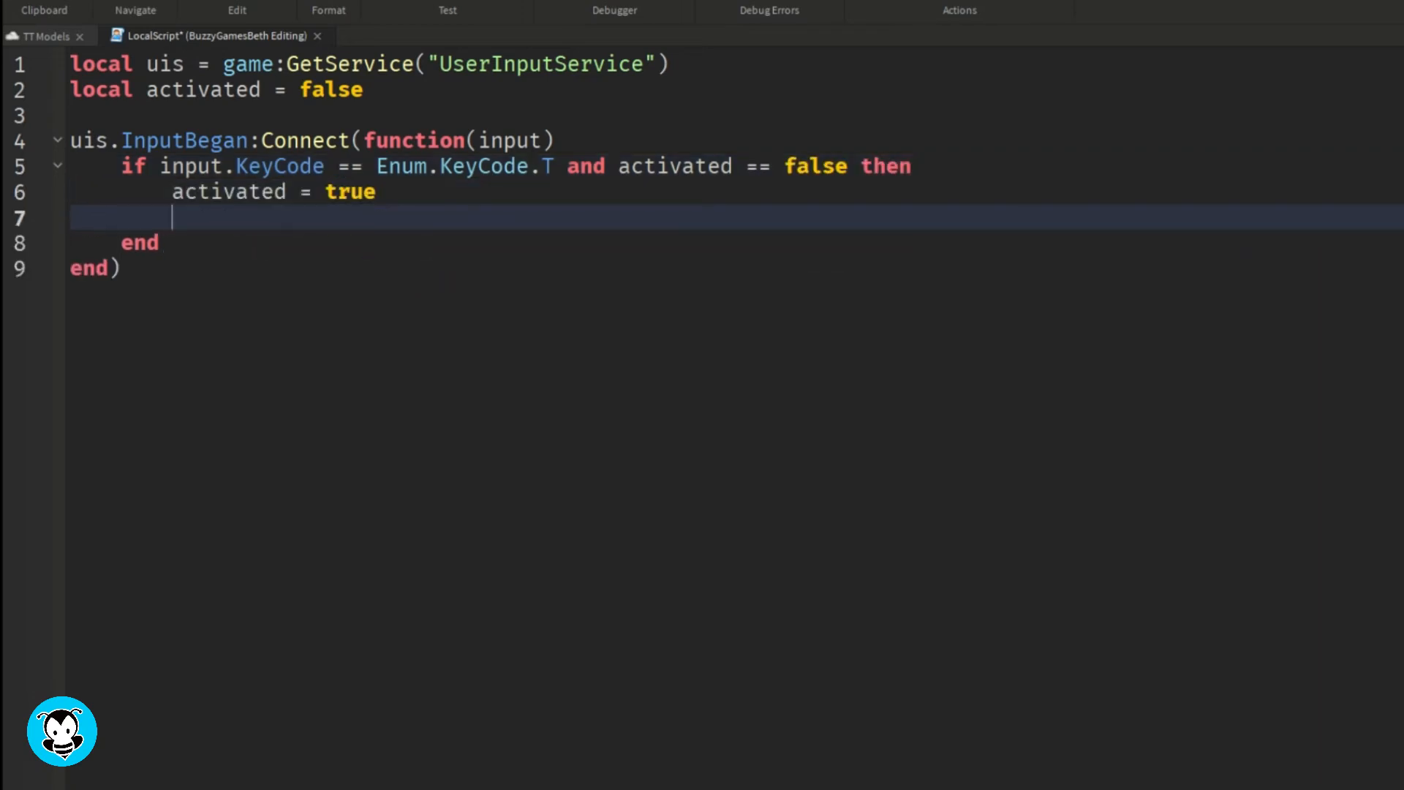
# - Show the frame on T, hide it when activated, and begin a Q-key condition
pyautogui.write('local frame = script.Parent.Frame')
pyautogui.write('frame.Visible = true')
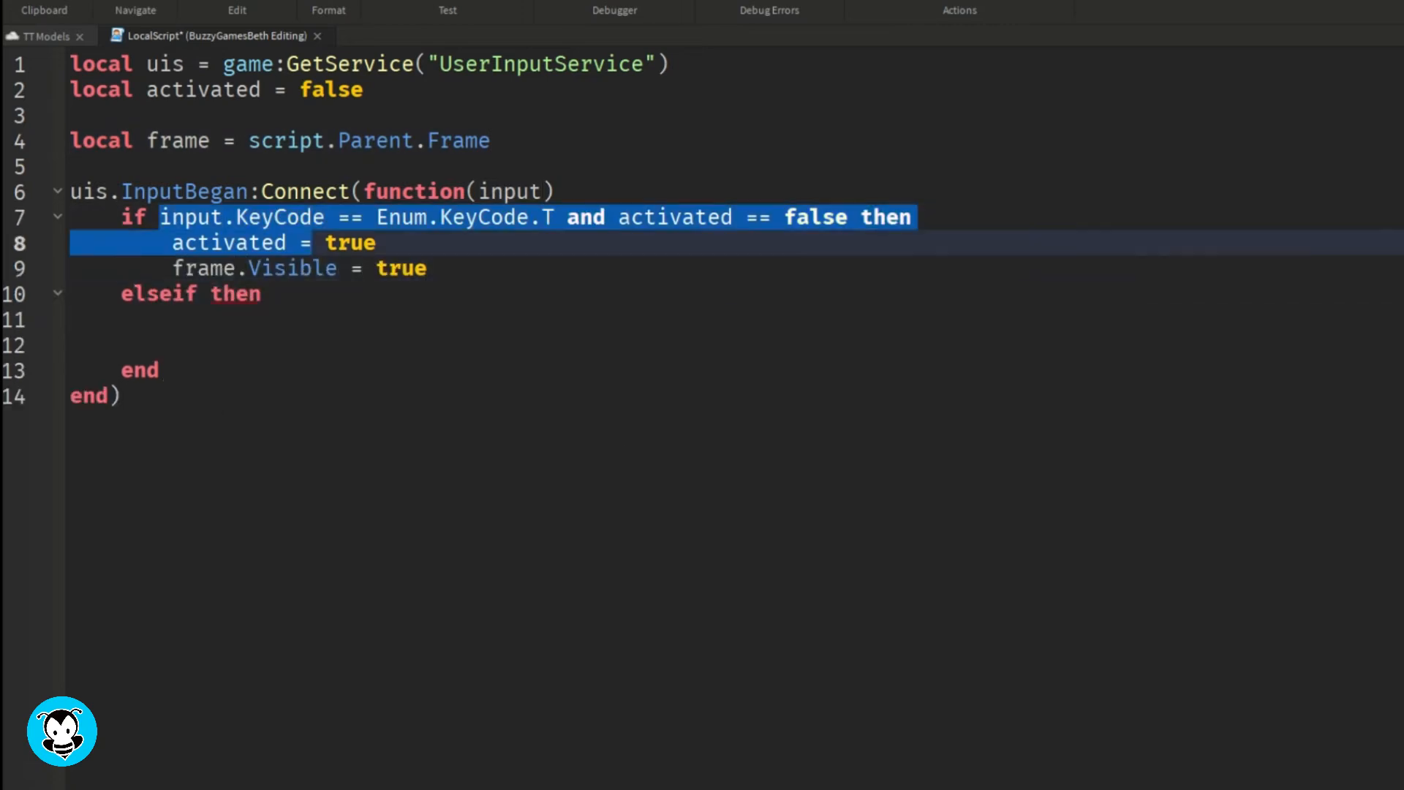
pyautogui.write('input.KeyCode == Enum.KeyCode.T and activated == true')
pyautogui.click(738, 345)
pyautogui.write('frame.Visible =false')
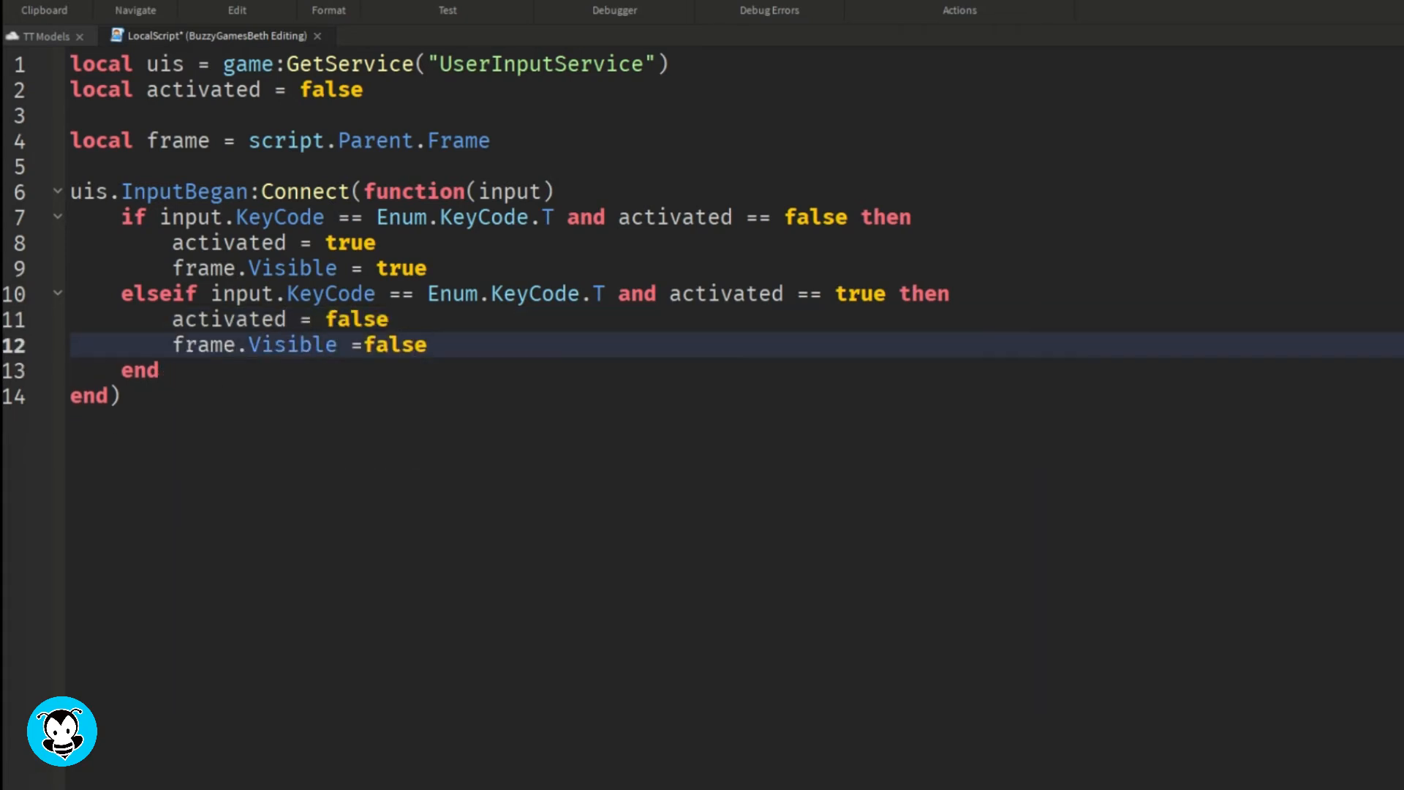
pyautogui.click(159, 370)
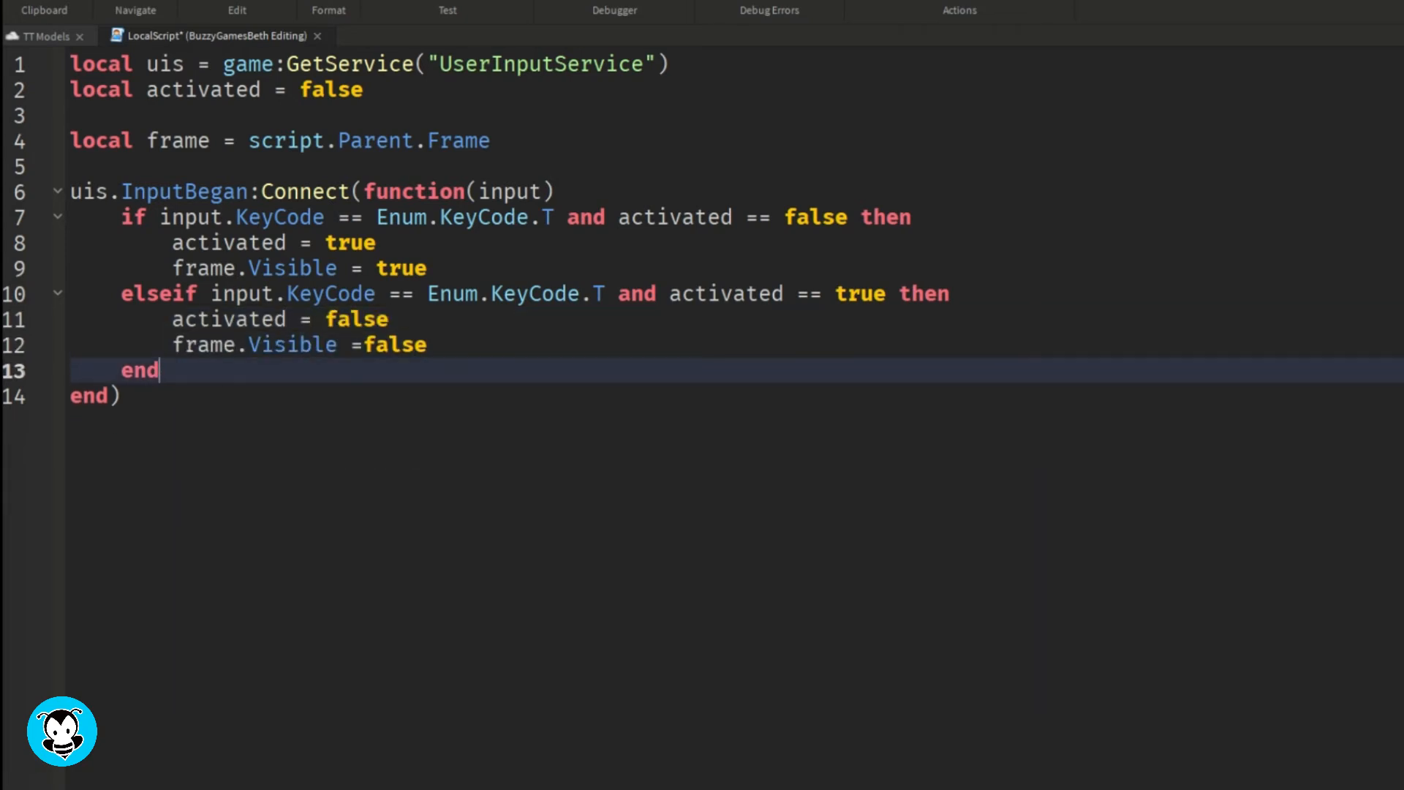
pyautogui.write('if input.KeyCode == Enum.KeyCode.Q and')
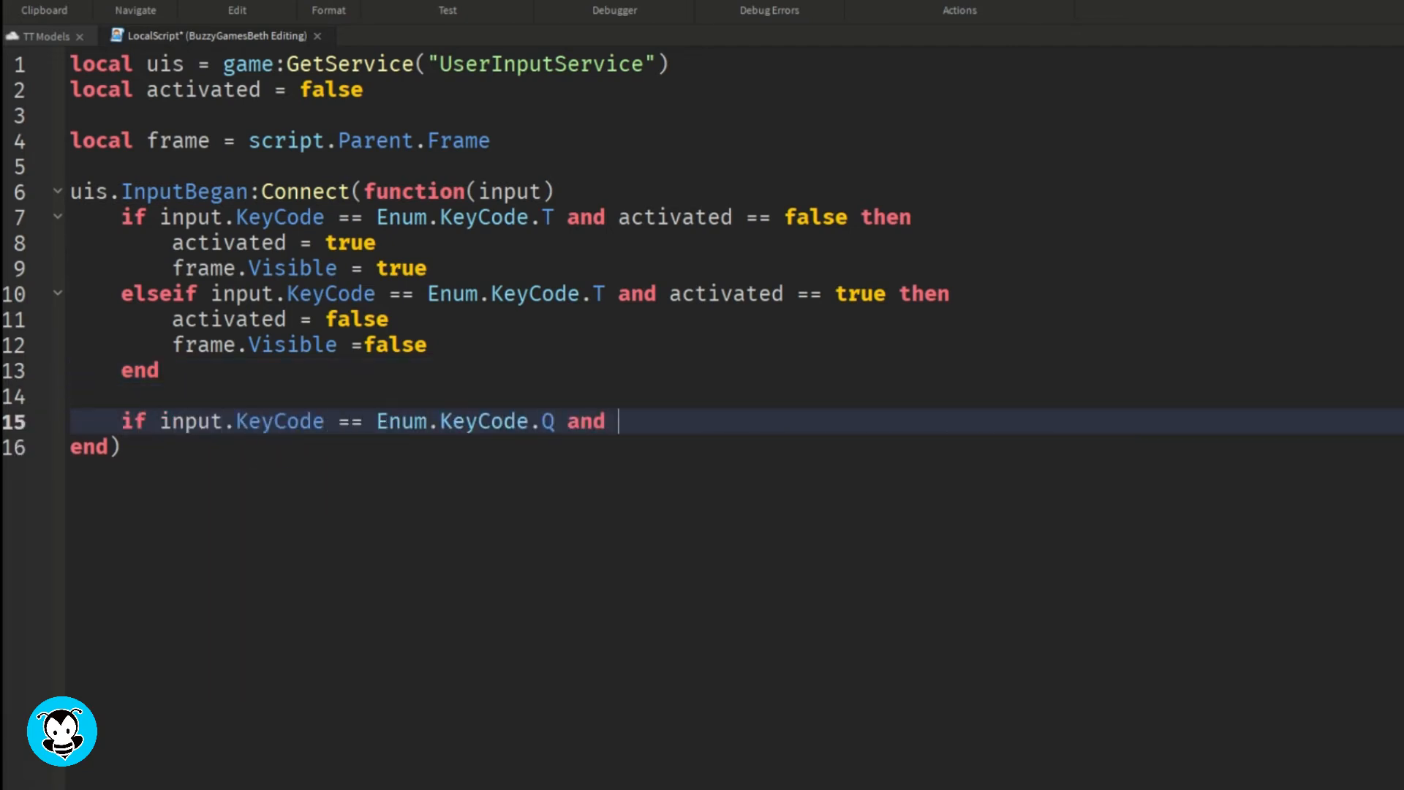
# - Code Q/E branches setting workspace.Part fire Enabled true/false, then start a playtest
pyautogui.write('activated == false then')
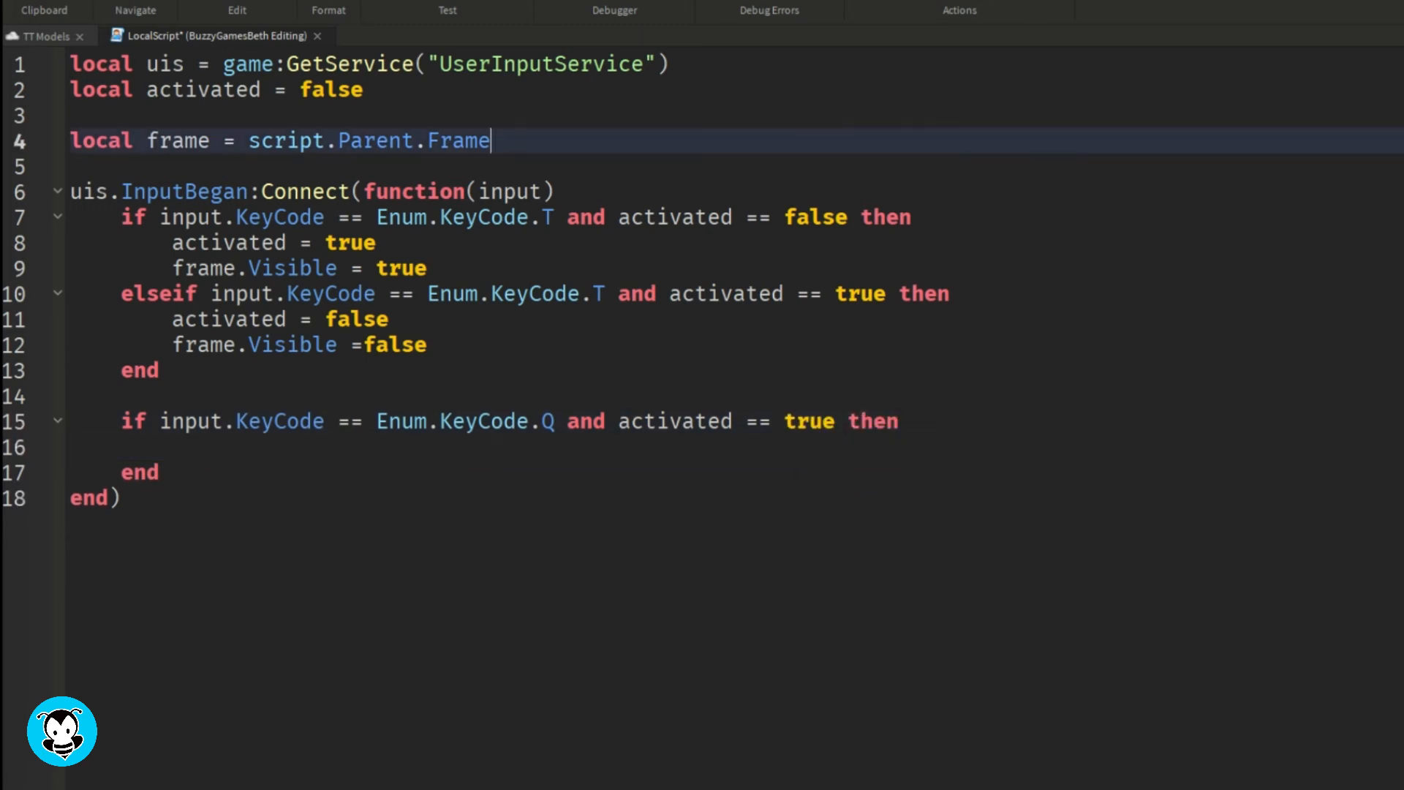
pyautogui.write('local flame = workspace.Part.Attachment.Fire')
pyautogui.click(737, 446)
pyautogui.write('flame.v')
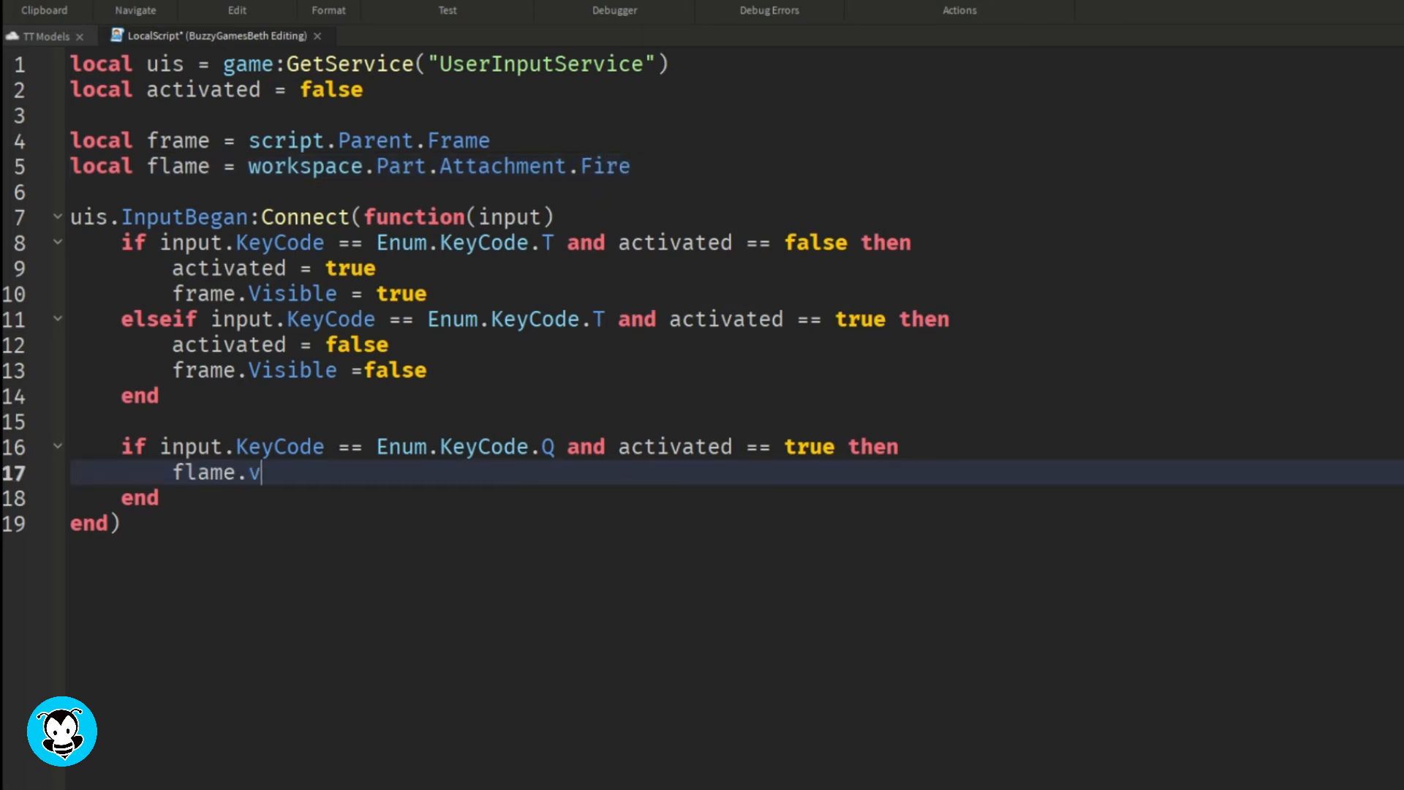
pyautogui.write('Enabled = true')
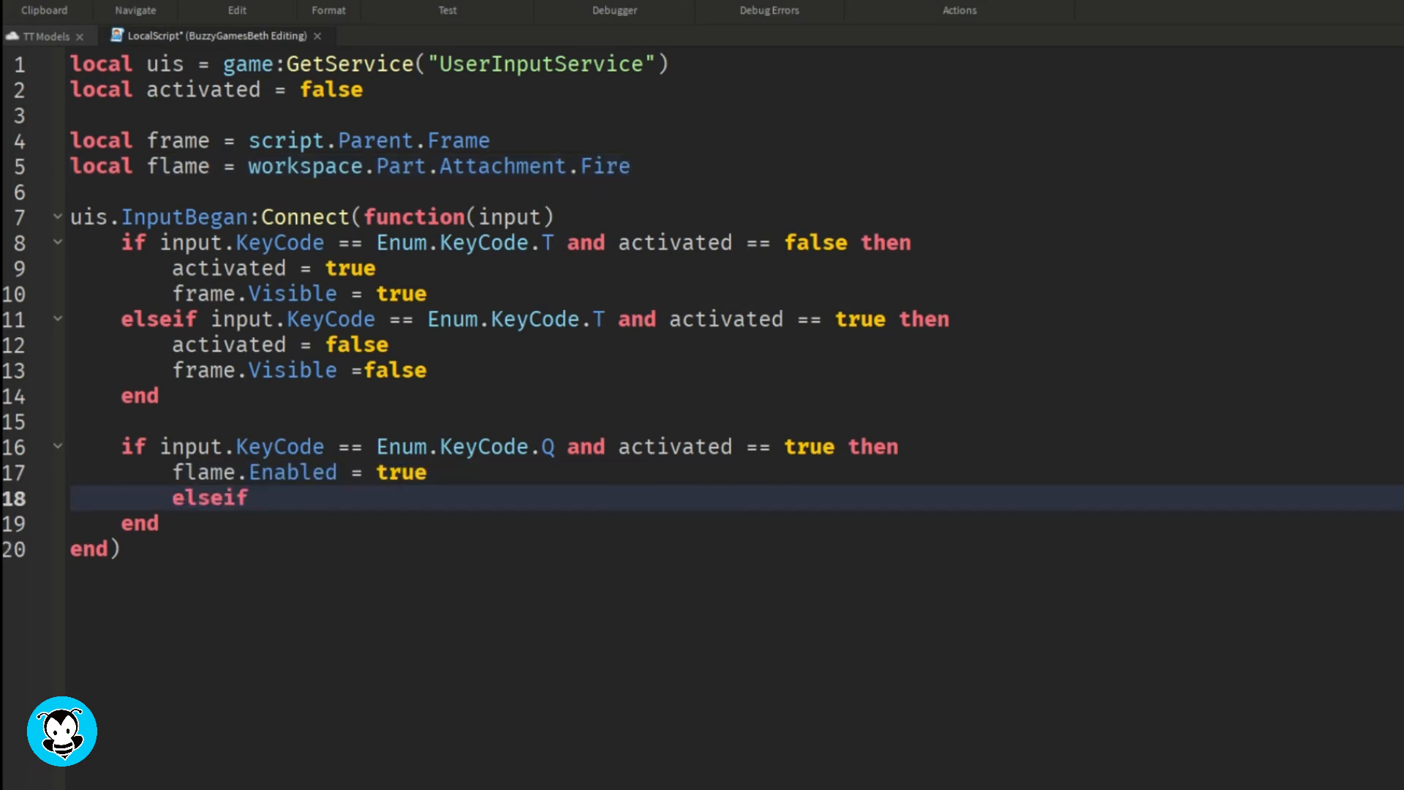
pyautogui.write('input.KeyCode == Enum.KeyCode.Q and activated == true then')
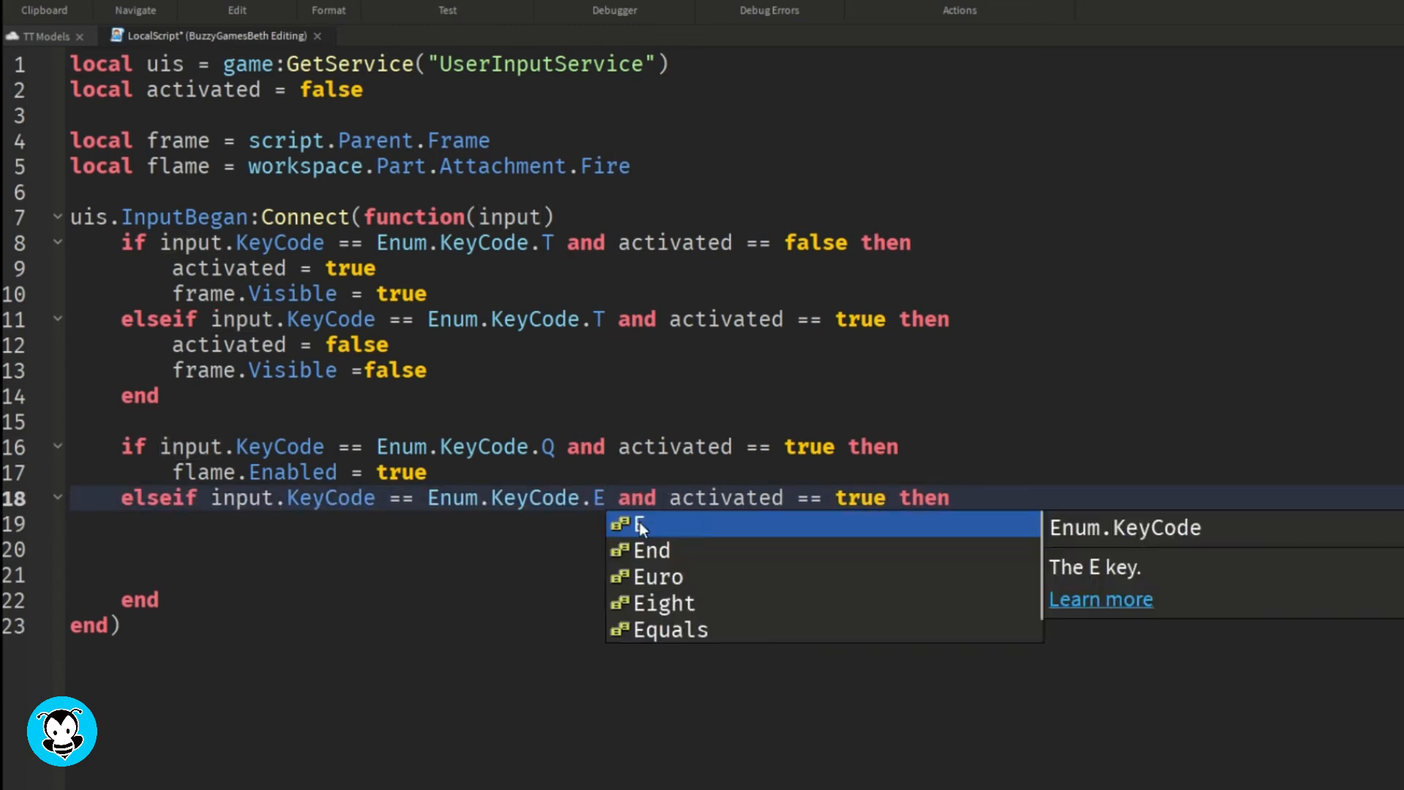
pyautogui.write('flame.Enabled = false')
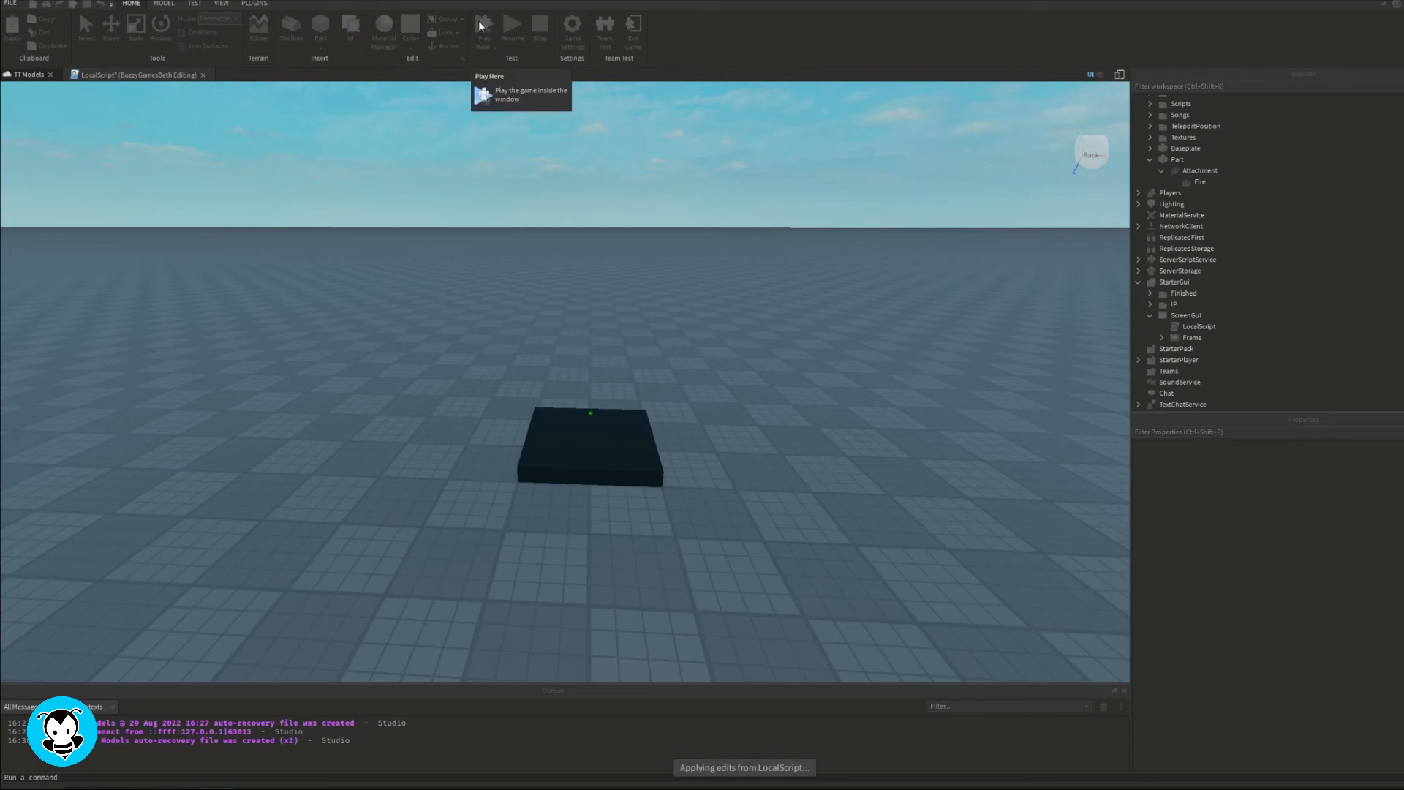
pyautogui.click(483, 25)
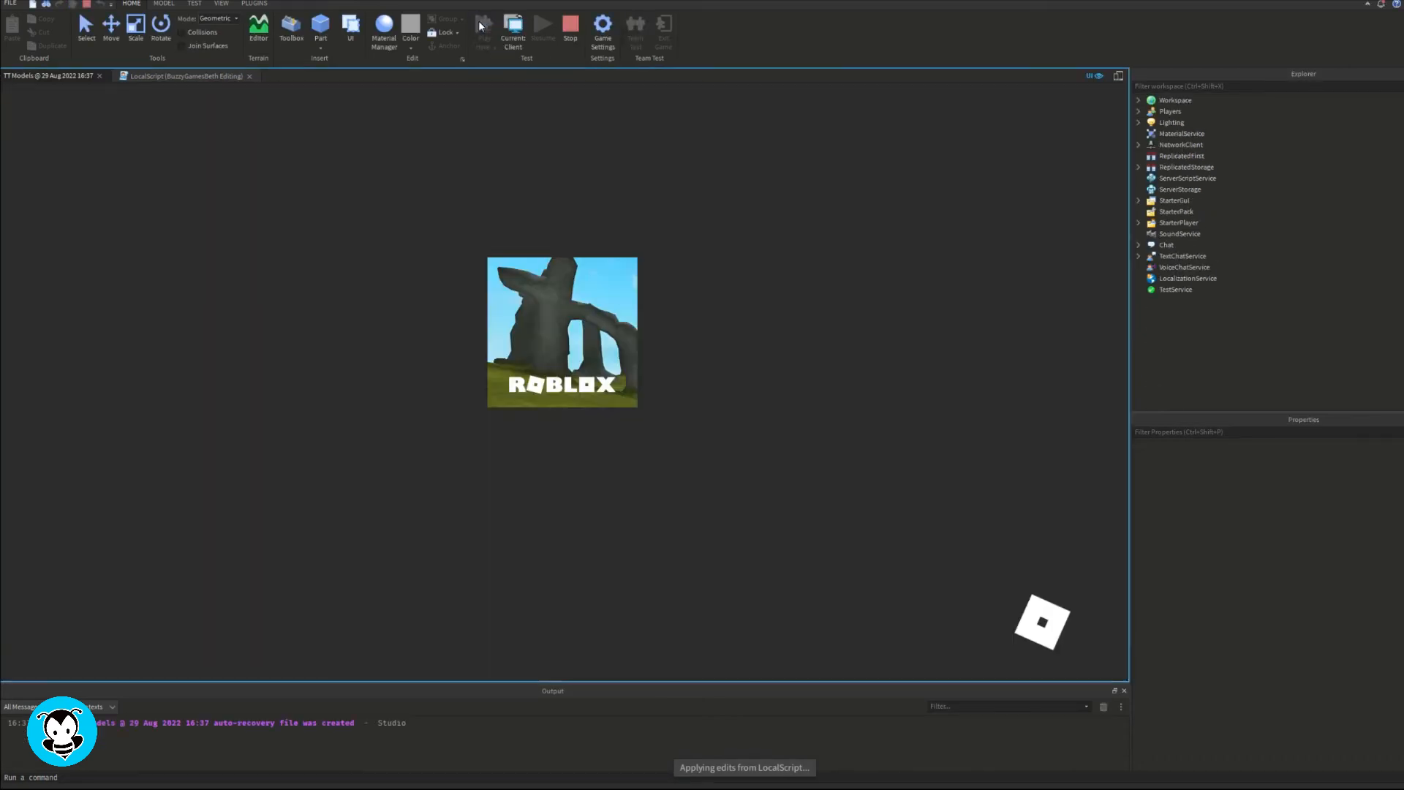